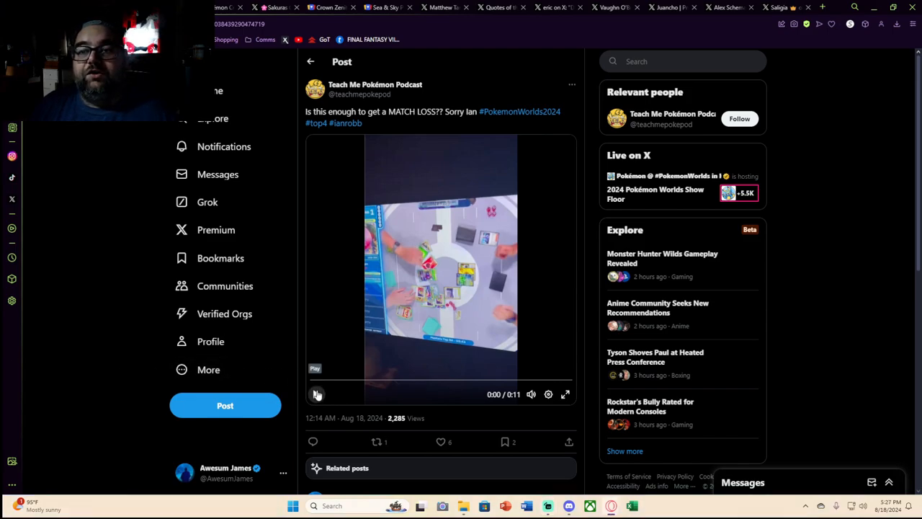
Play the Worlds match clip muted and pause it on the gesture at 0:07.
{"action": "left_click", "coordinate": [316, 394]}
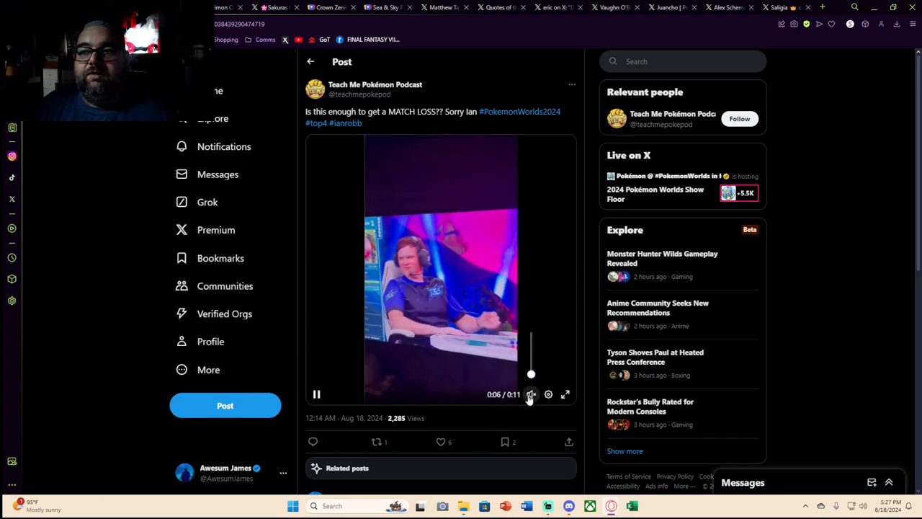
{"action": "left_click", "coordinate": [532, 394]}
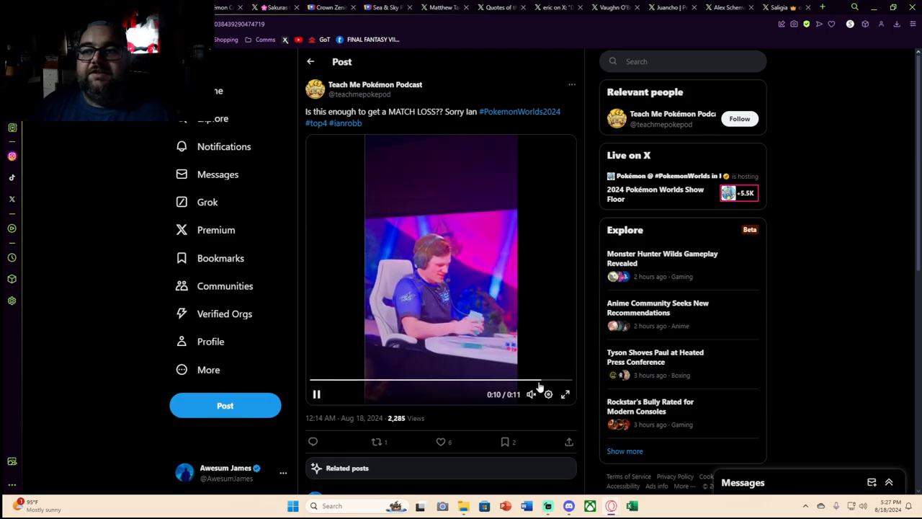
{"action": "left_click", "coordinate": [316, 394]}
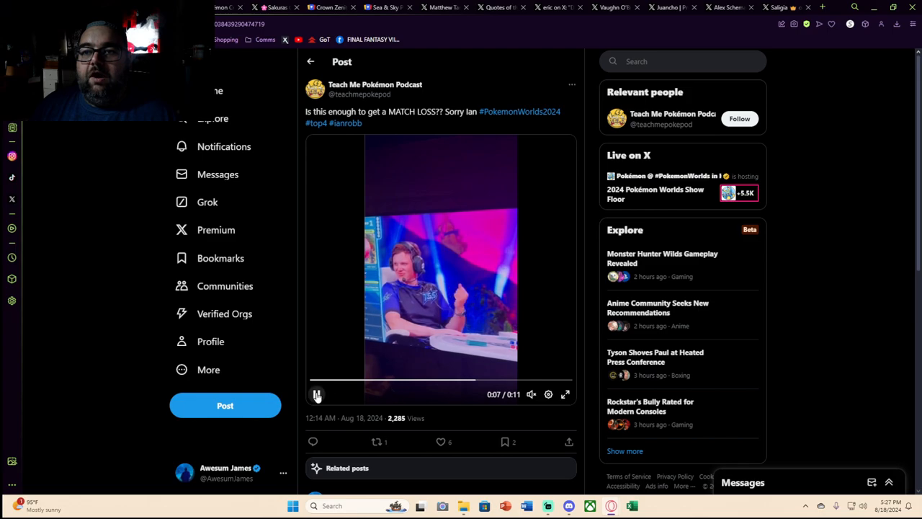
{"action": "left_click", "coordinate": [316, 394]}
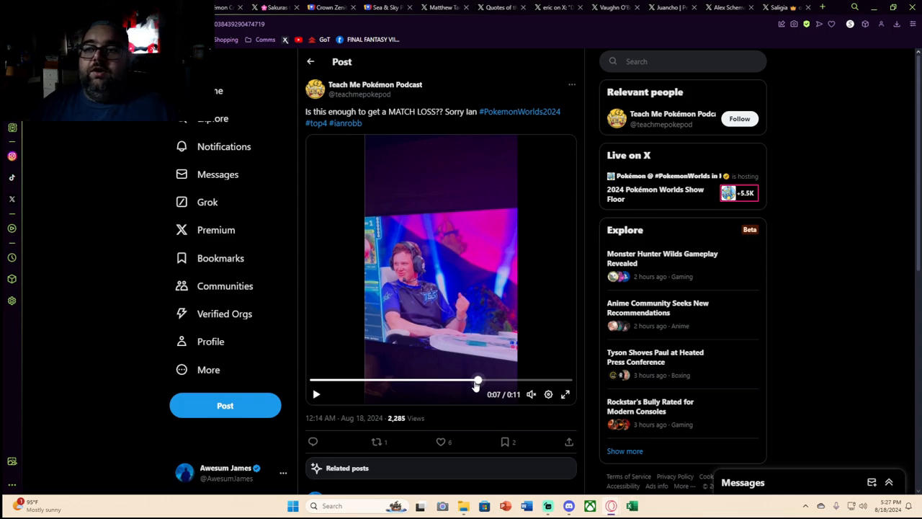
Switch the paused Pokémon Worlds gesture clip to fullscreen.
{"action": "left_click", "coordinate": [565, 394]}
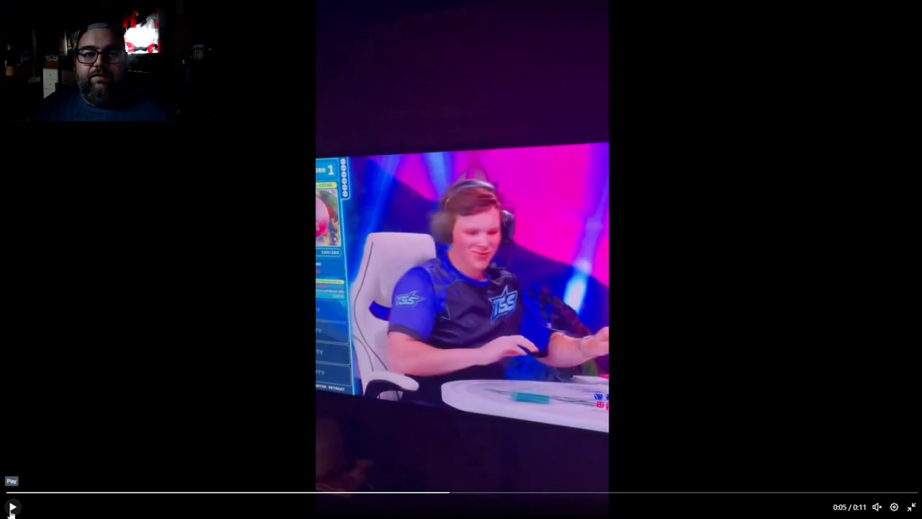
Restart the clip in fullscreen, then exit back to the post view.
{"action": "left_click", "coordinate": [12, 506]}
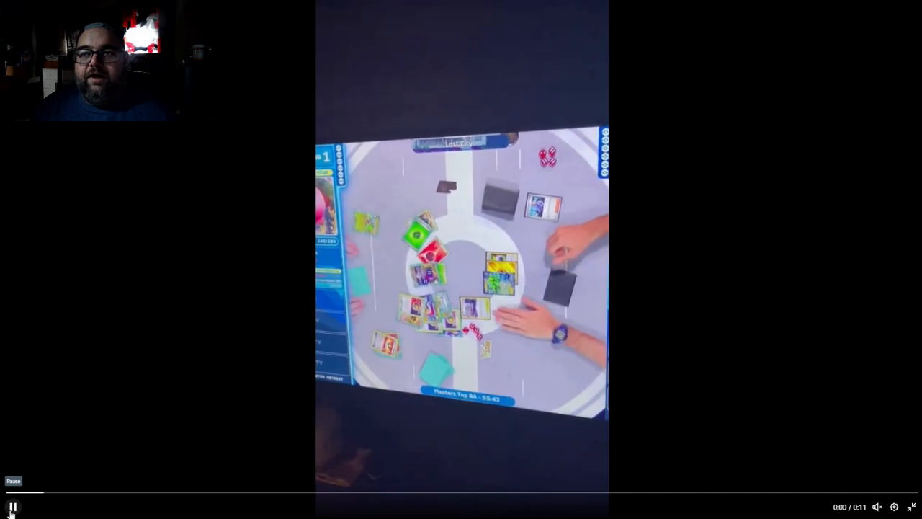
{"action": "left_click", "coordinate": [12, 506]}
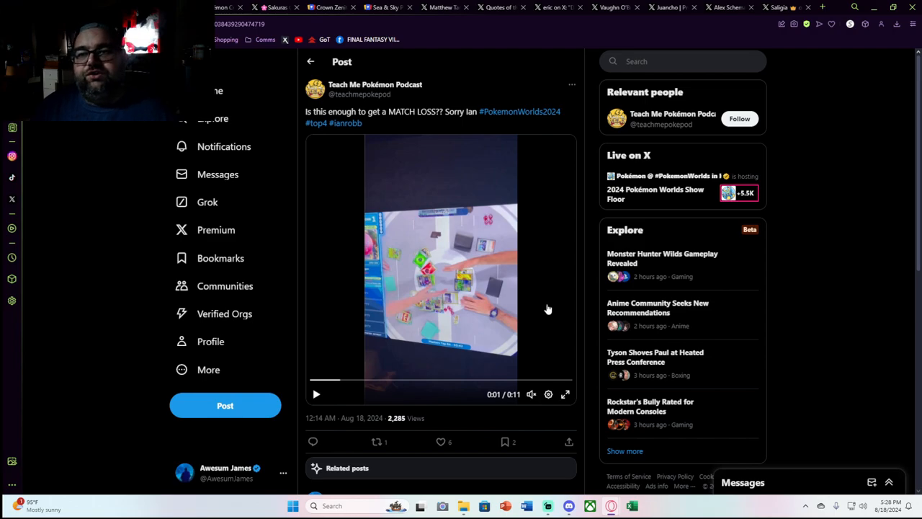
{"action": "mouse_move", "coordinate": [521, 294]}
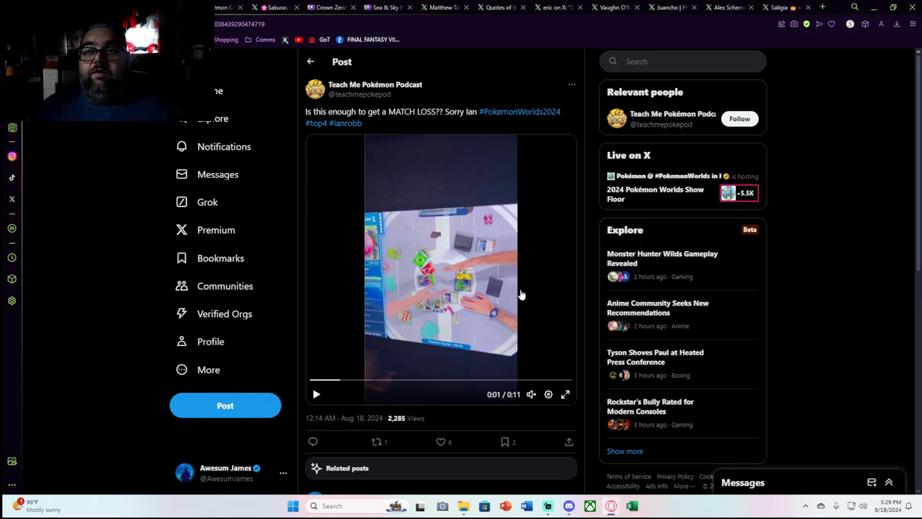
{"action": "mouse_move", "coordinate": [253, 64]}
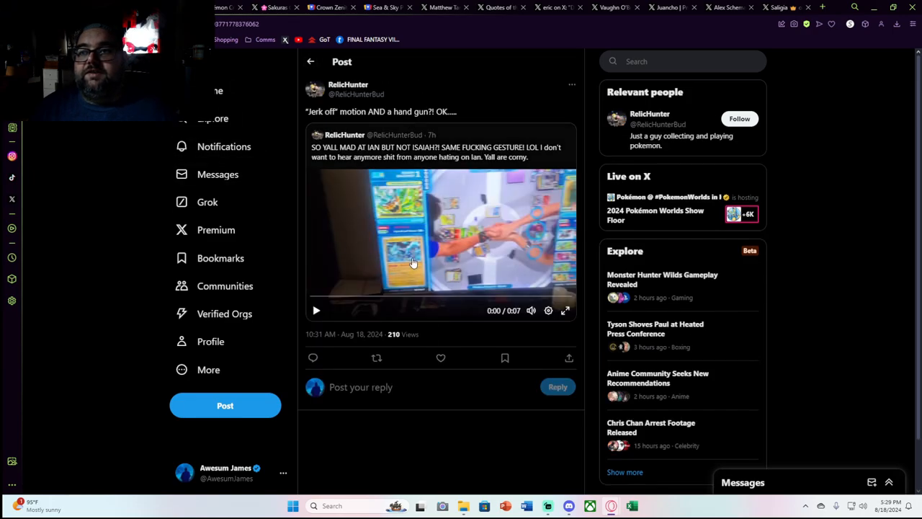
{"action": "mouse_move", "coordinate": [374, 291]}
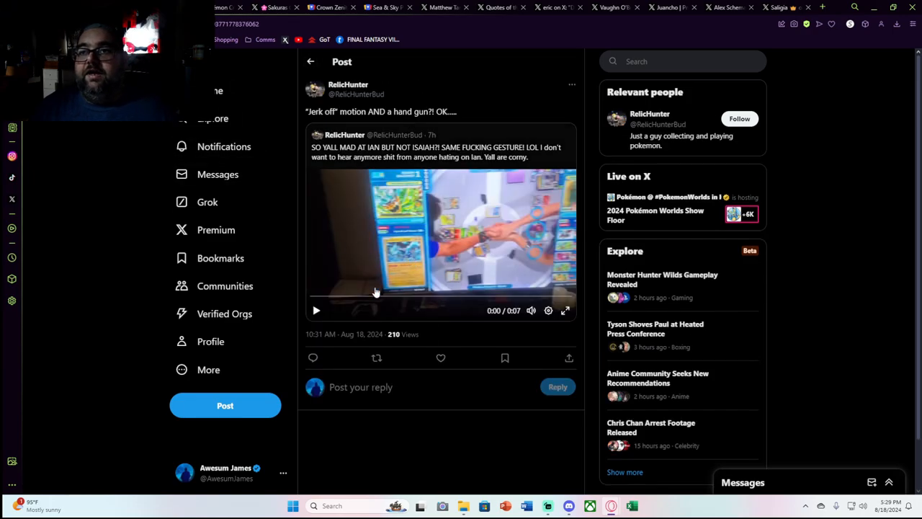
{"action": "mouse_move", "coordinate": [325, 122]}
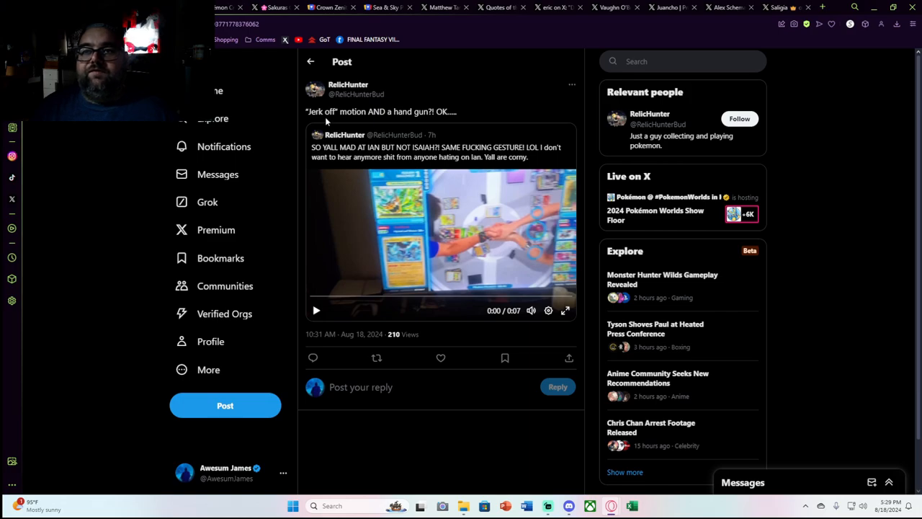
{"action": "mouse_move", "coordinate": [329, 135]}
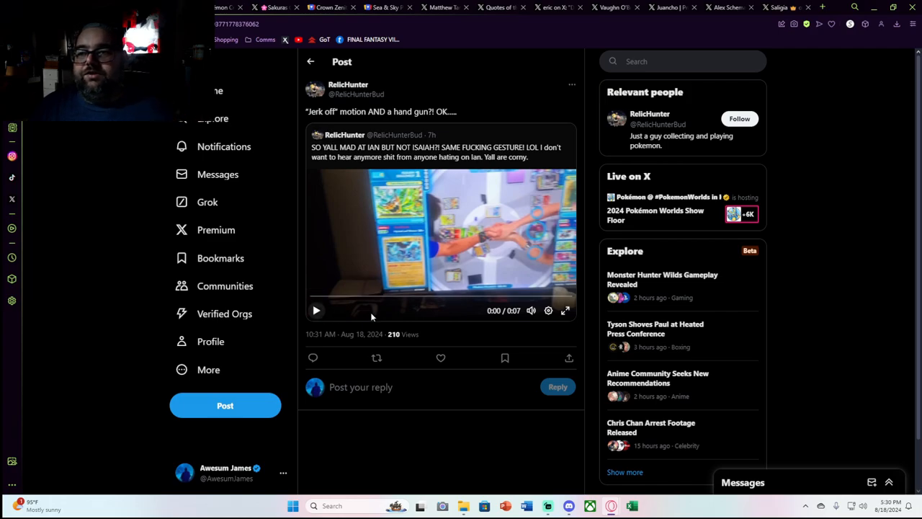
Open RelicHunter's quoted card-table handshake video in fullscreen.
{"action": "left_click", "coordinate": [565, 311]}
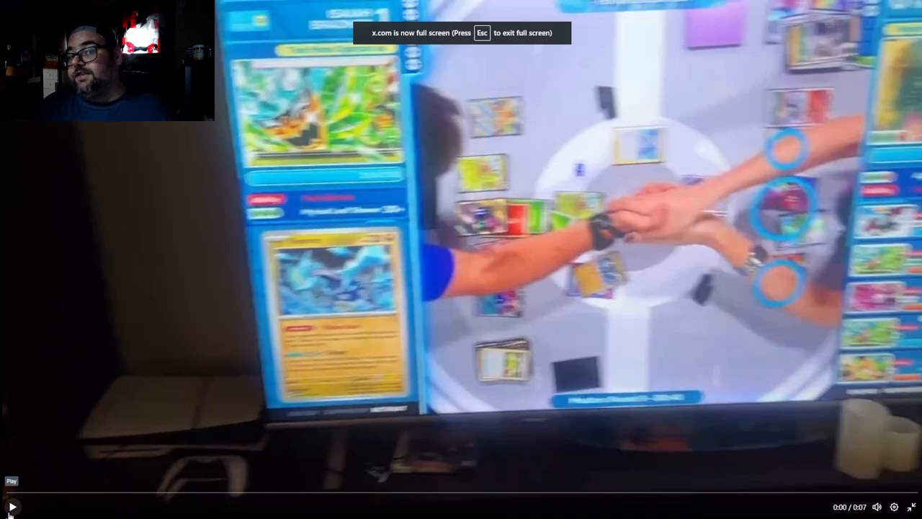
Return to the Teach Me Pokémon Podcast match-loss post with its 11-second clip.
{"action": "left_click", "coordinate": [12, 506]}
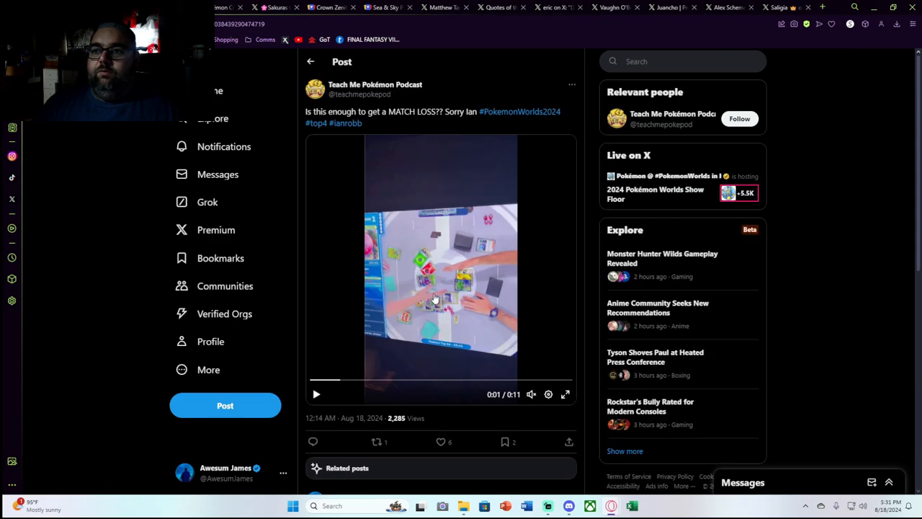
Play the match-loss video in fullscreen.
{"action": "left_click", "coordinate": [566, 394]}
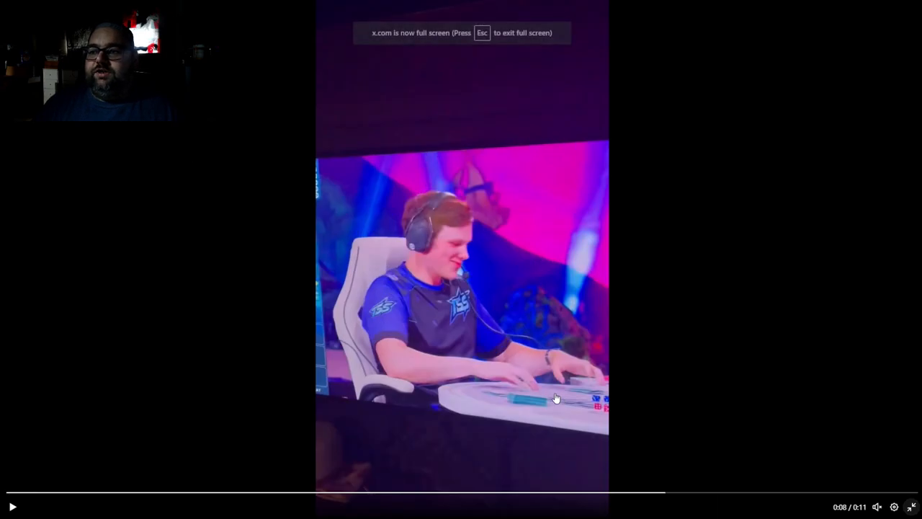
{"action": "left_click", "coordinate": [549, 494]}
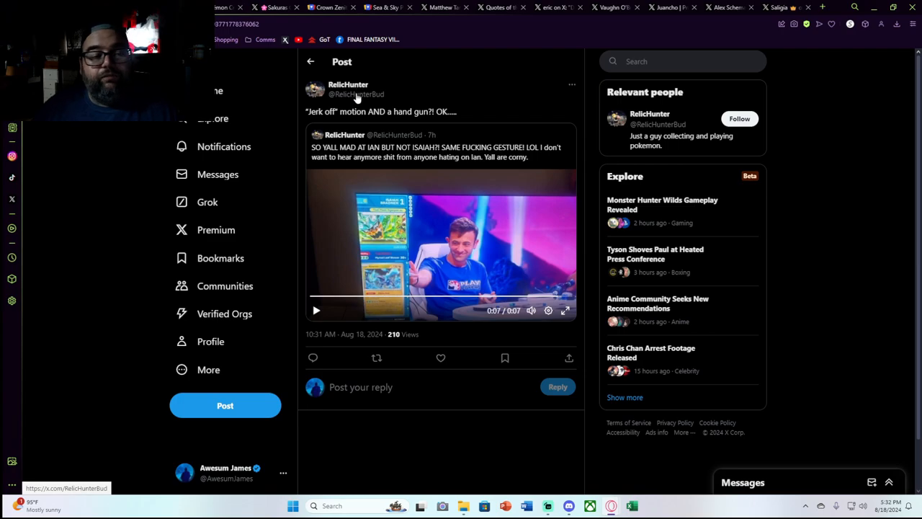
{"action": "mouse_move", "coordinate": [348, 84]}
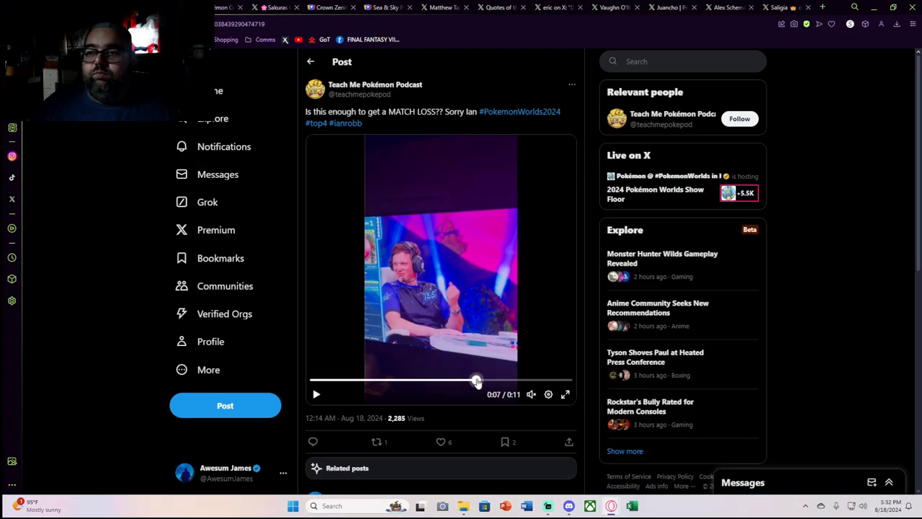
Scrub the match-loss video back and forth between 0:05 and 0:07.
{"action": "left_click_drag", "start_coordinate": [475, 379], "coordinate": [451, 379]}
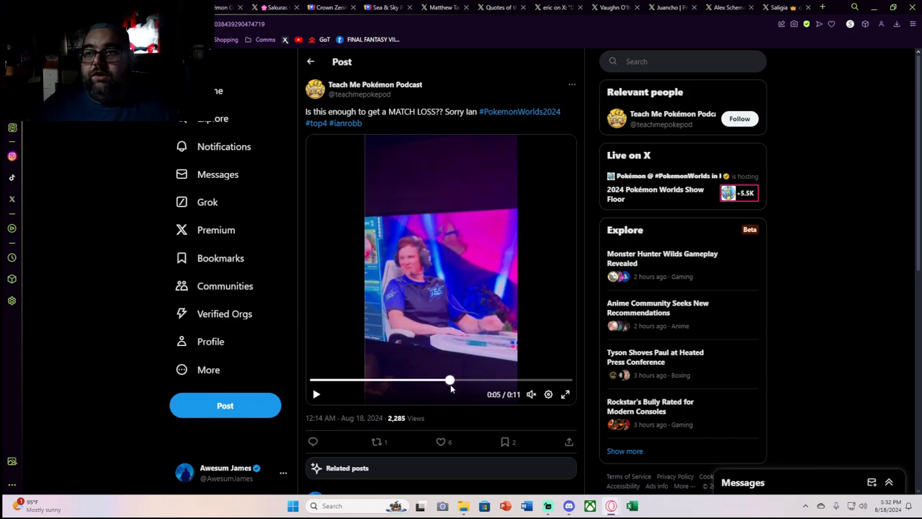
{"action": "left_click_drag", "start_coordinate": [450, 380], "coordinate": [465, 380]}
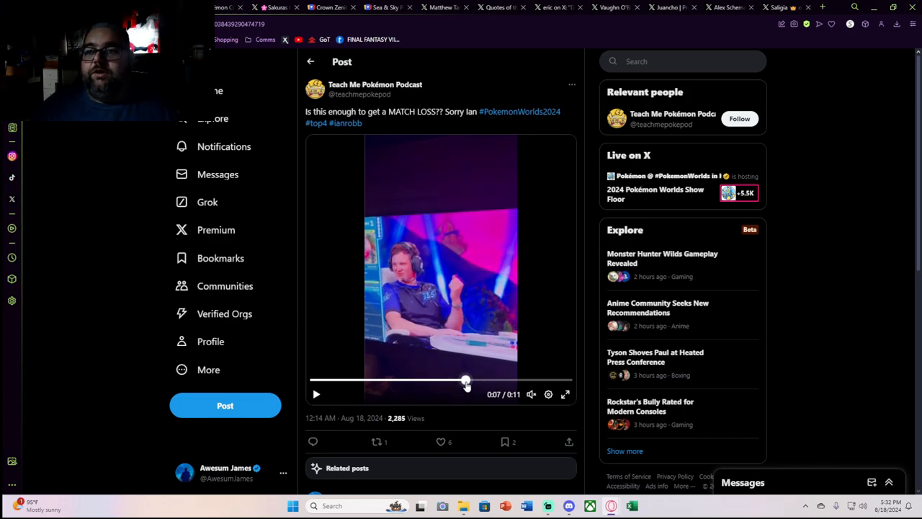
{"action": "left_click_drag", "start_coordinate": [465, 380], "coordinate": [473, 379]}
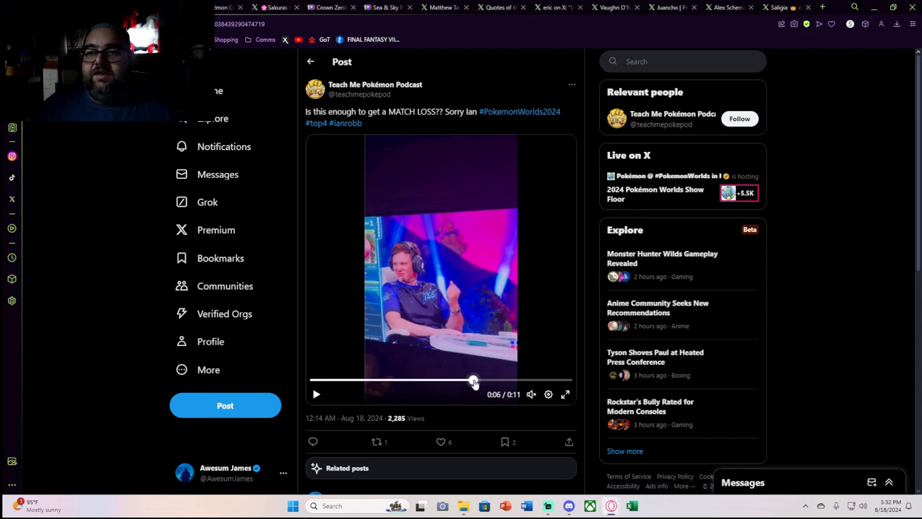
{"action": "left_click_drag", "start_coordinate": [473, 379], "coordinate": [492, 380]}
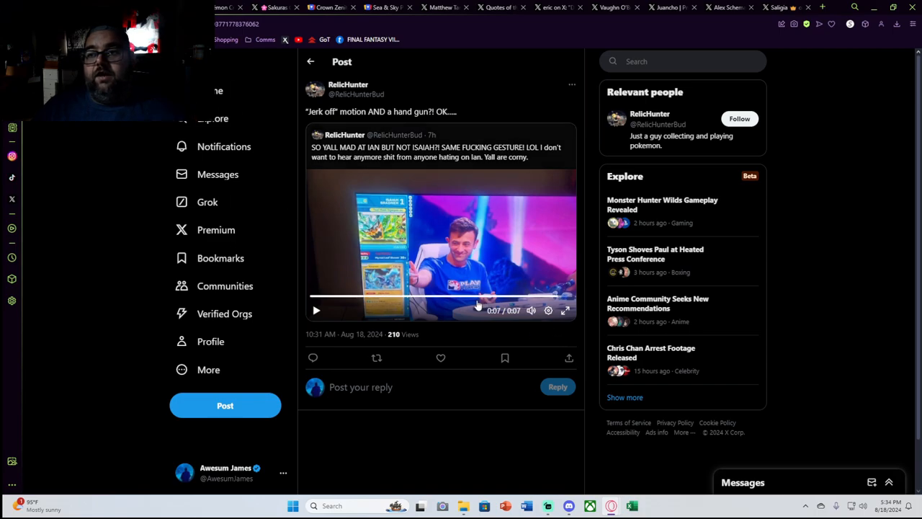
{"action": "mouse_move", "coordinate": [293, 214]}
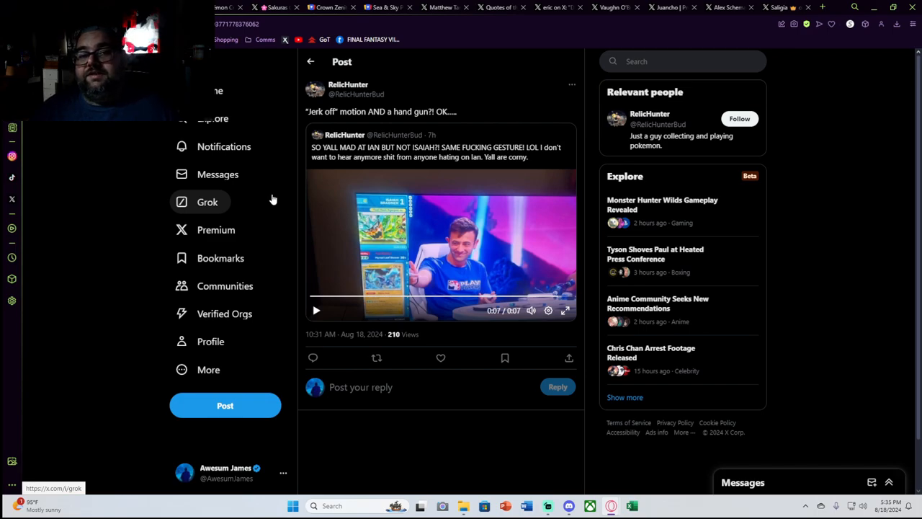
{"action": "mouse_move", "coordinate": [241, 230]}
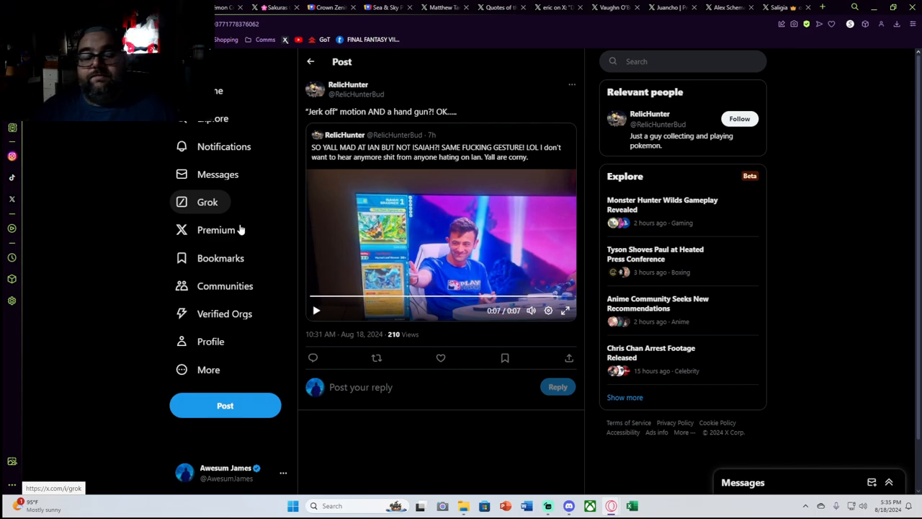